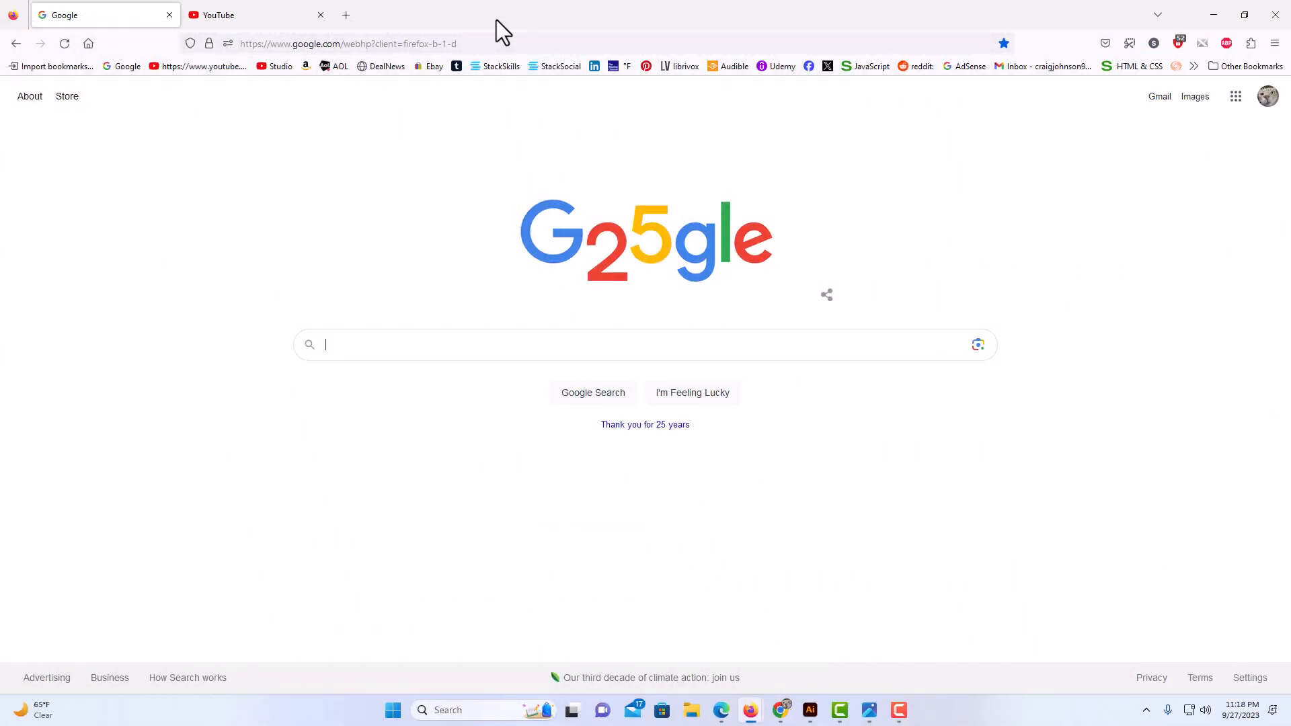
pyautogui.moveTo(490, 163)
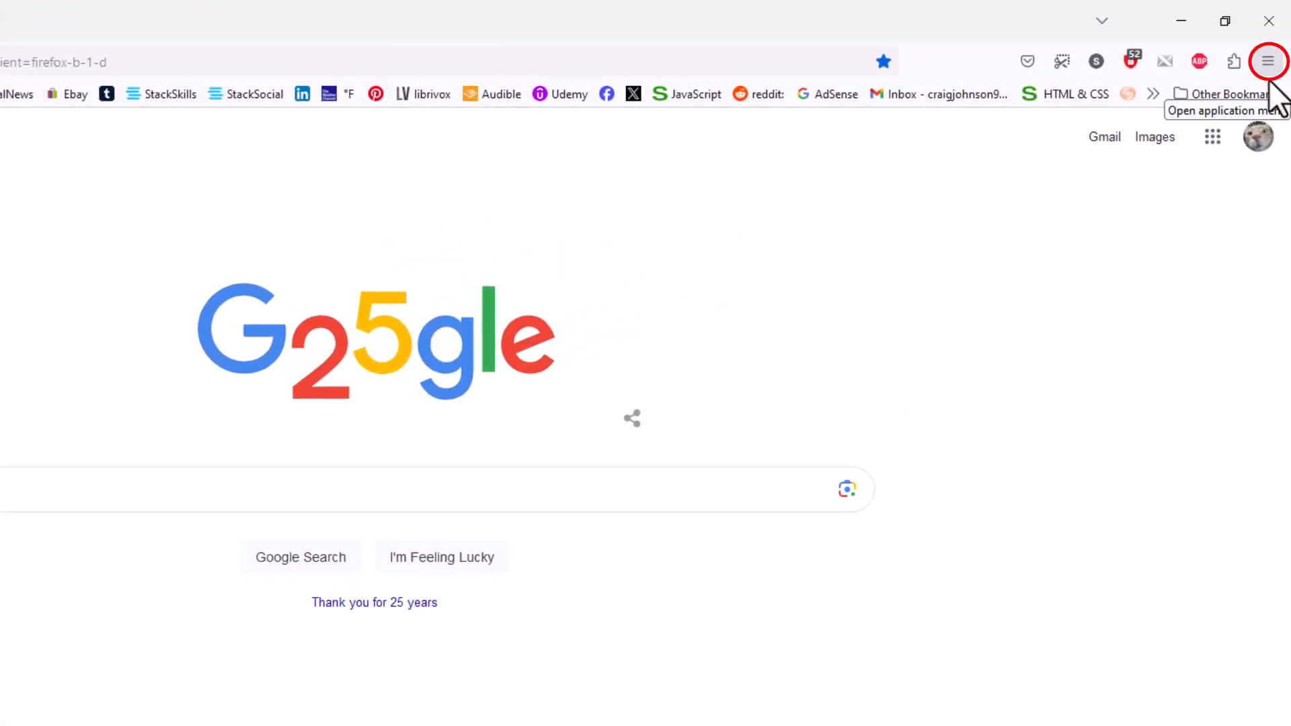
# Open Firefox Settings from the hamburger menu, landing on the General section.
pyautogui.click(1268, 61)
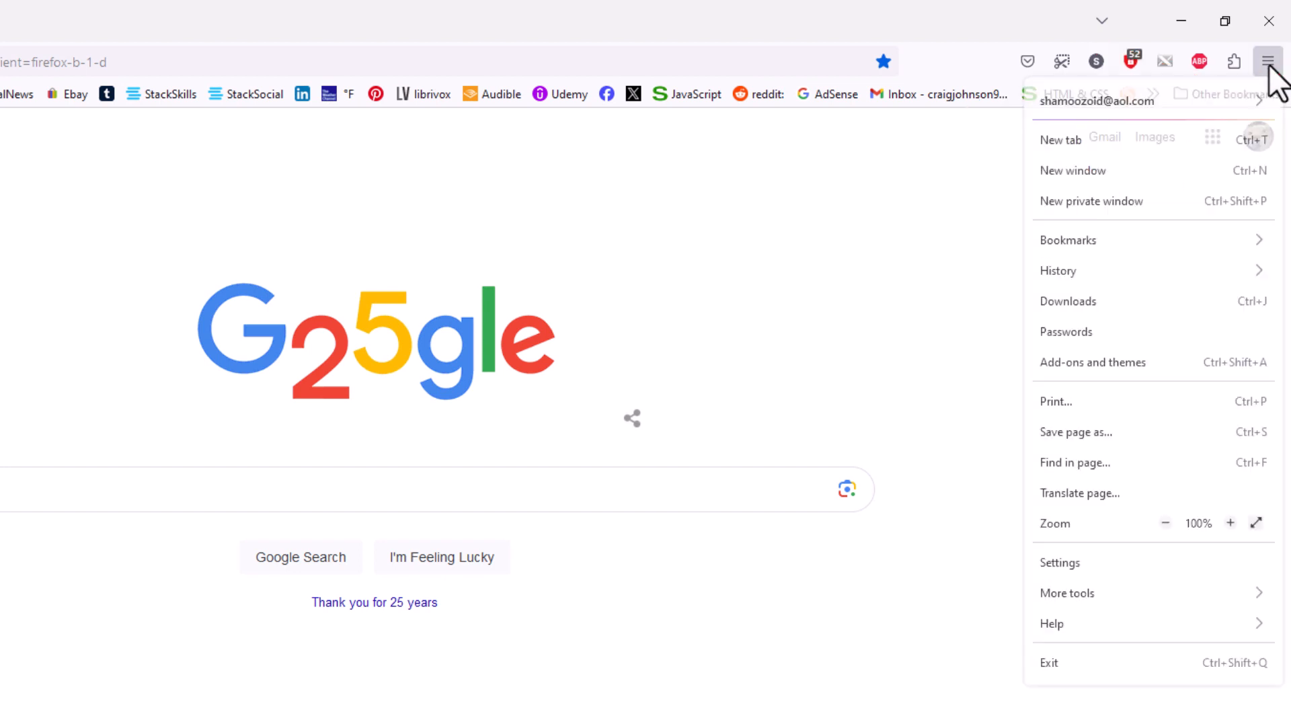
pyautogui.moveTo(1205, 271)
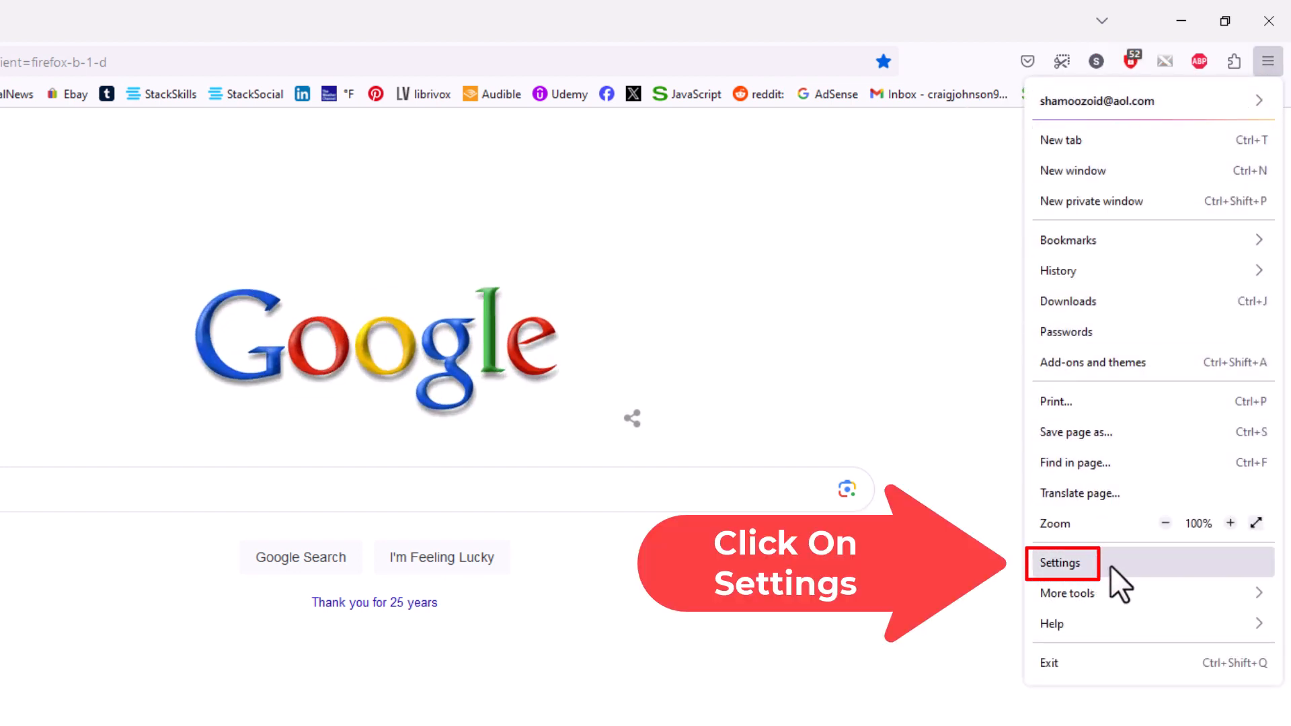
pyautogui.click(1063, 563)
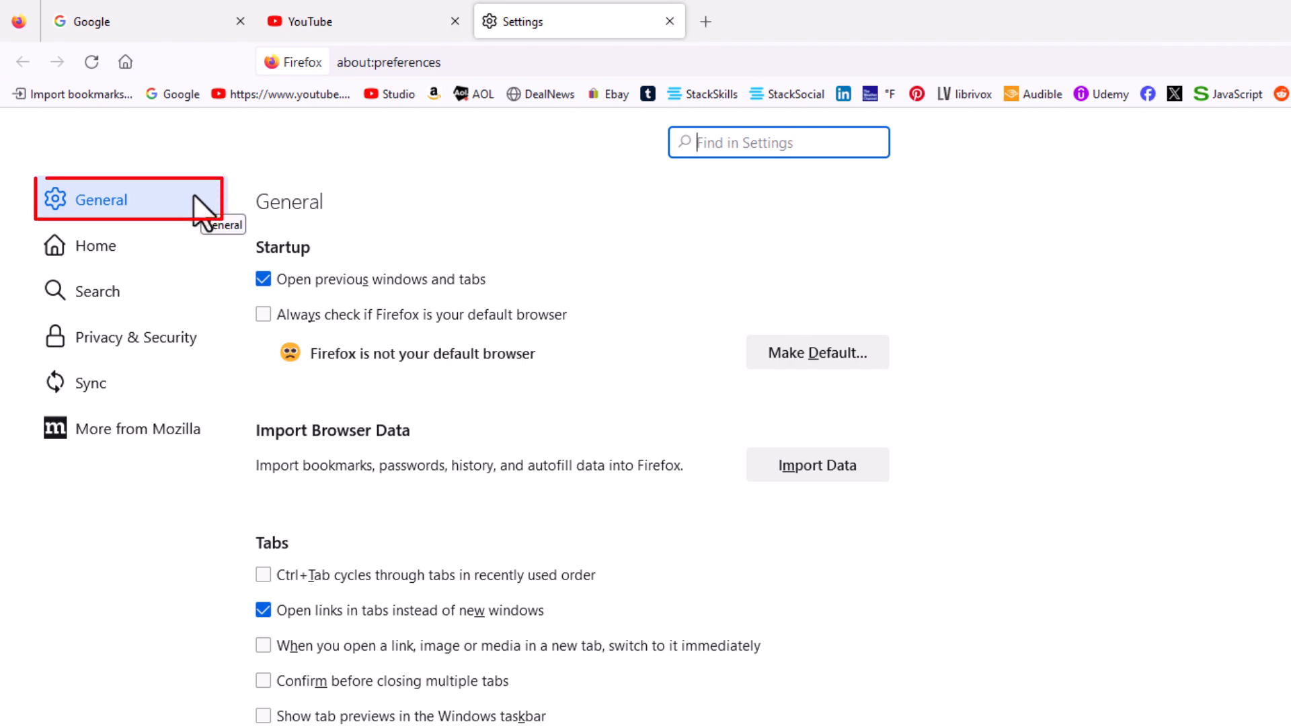
pyautogui.moveTo(610, 453)
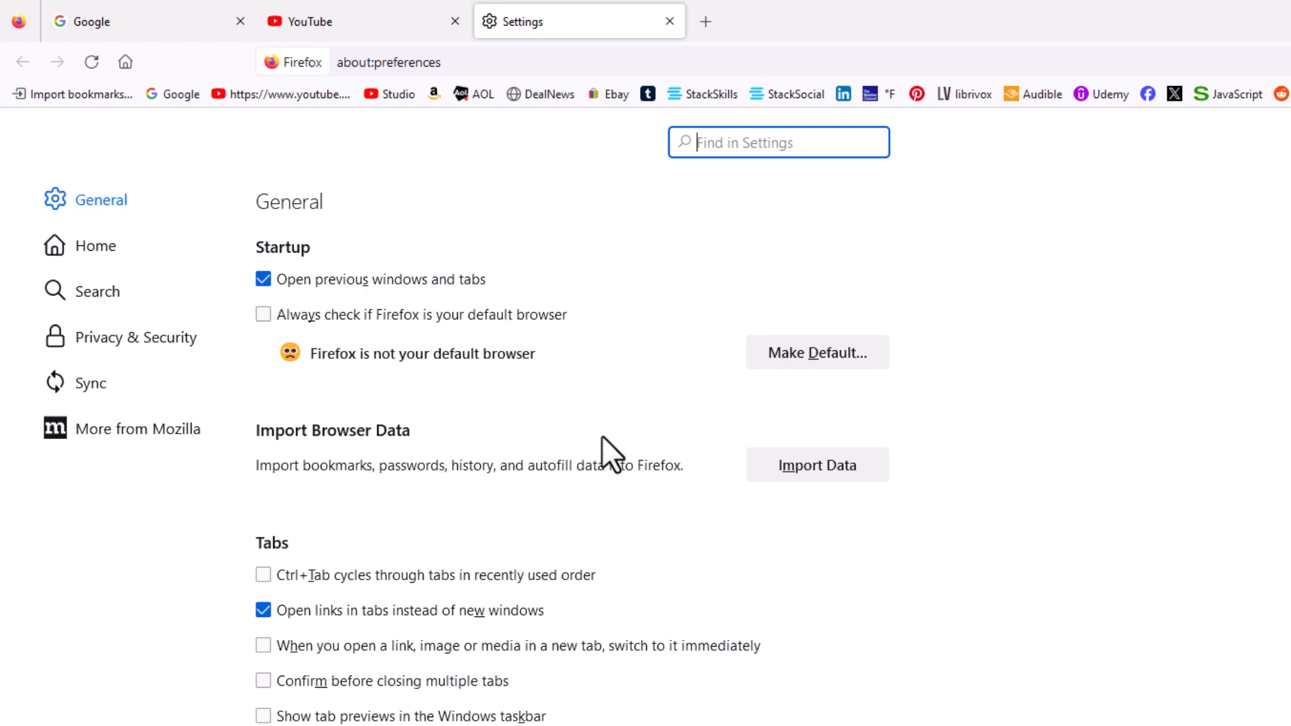
# Scroll the General settings down to Language and Appearance > Website appearance.
pyautogui.scroll(-3)
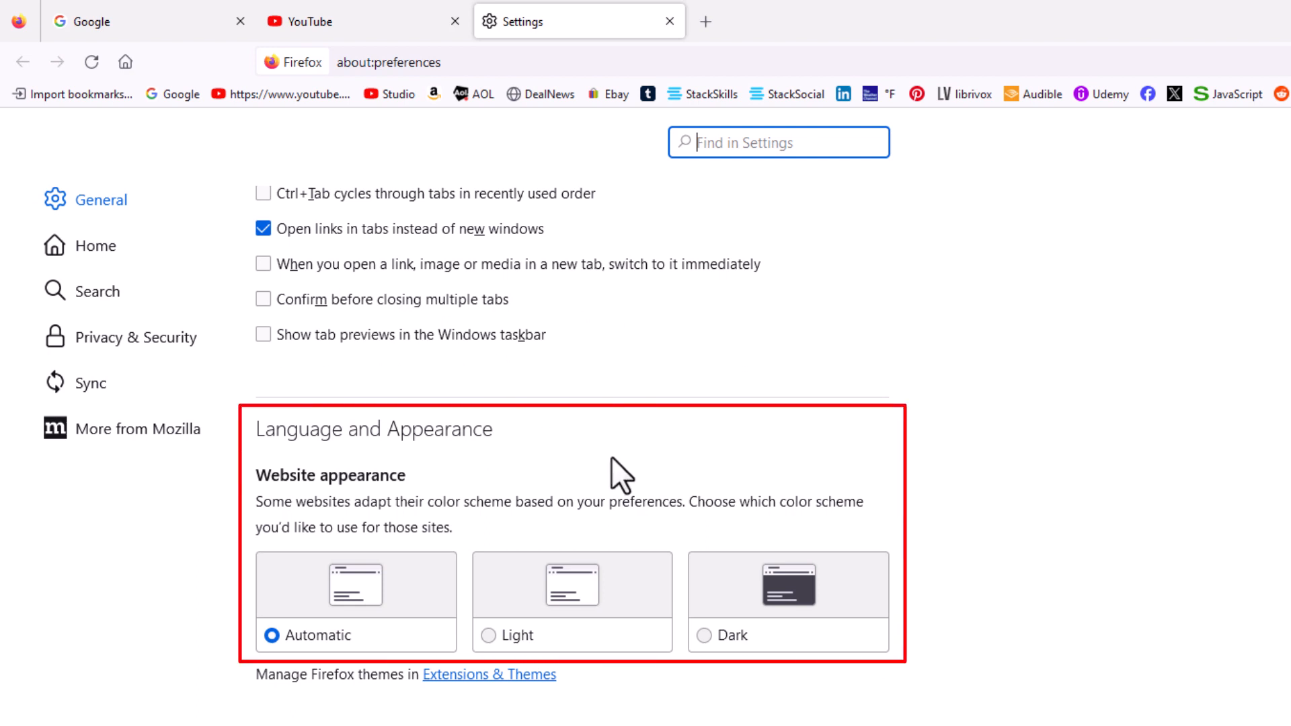
pyautogui.moveTo(512, 477)
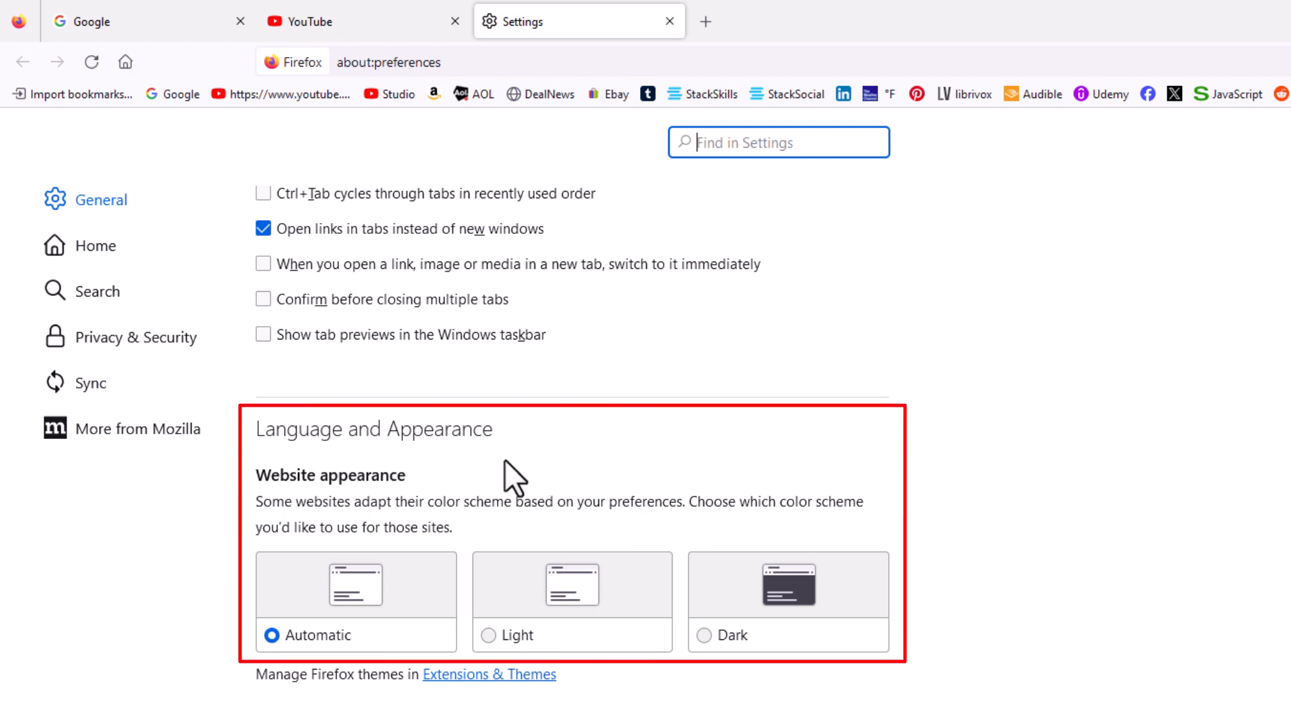
pyautogui.moveTo(314, 516)
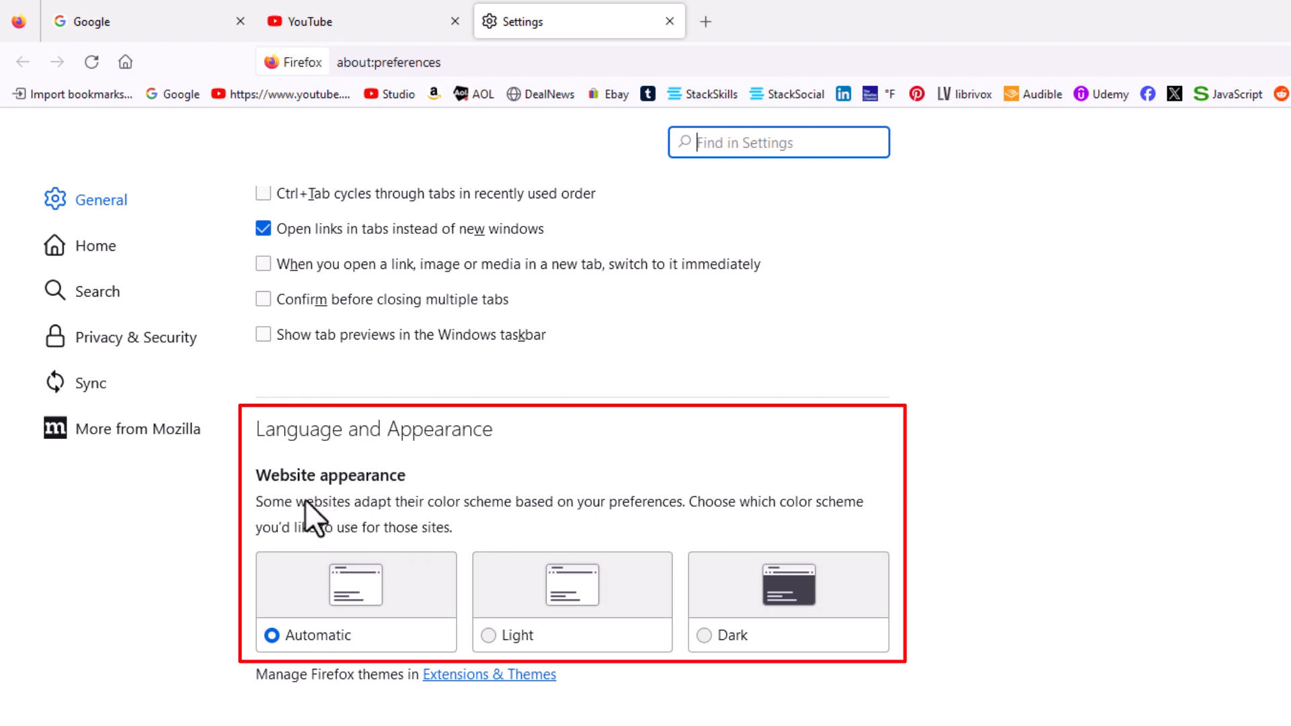
pyautogui.moveTo(311, 539)
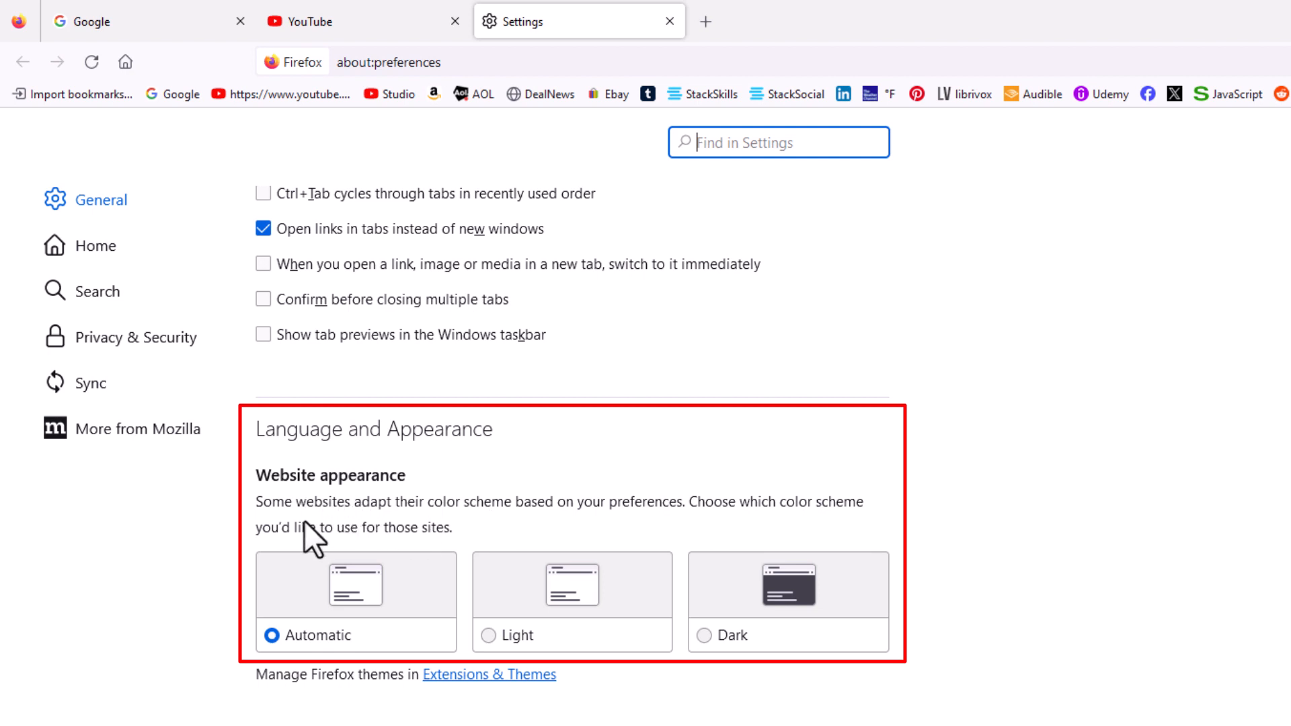
pyautogui.moveTo(477, 531)
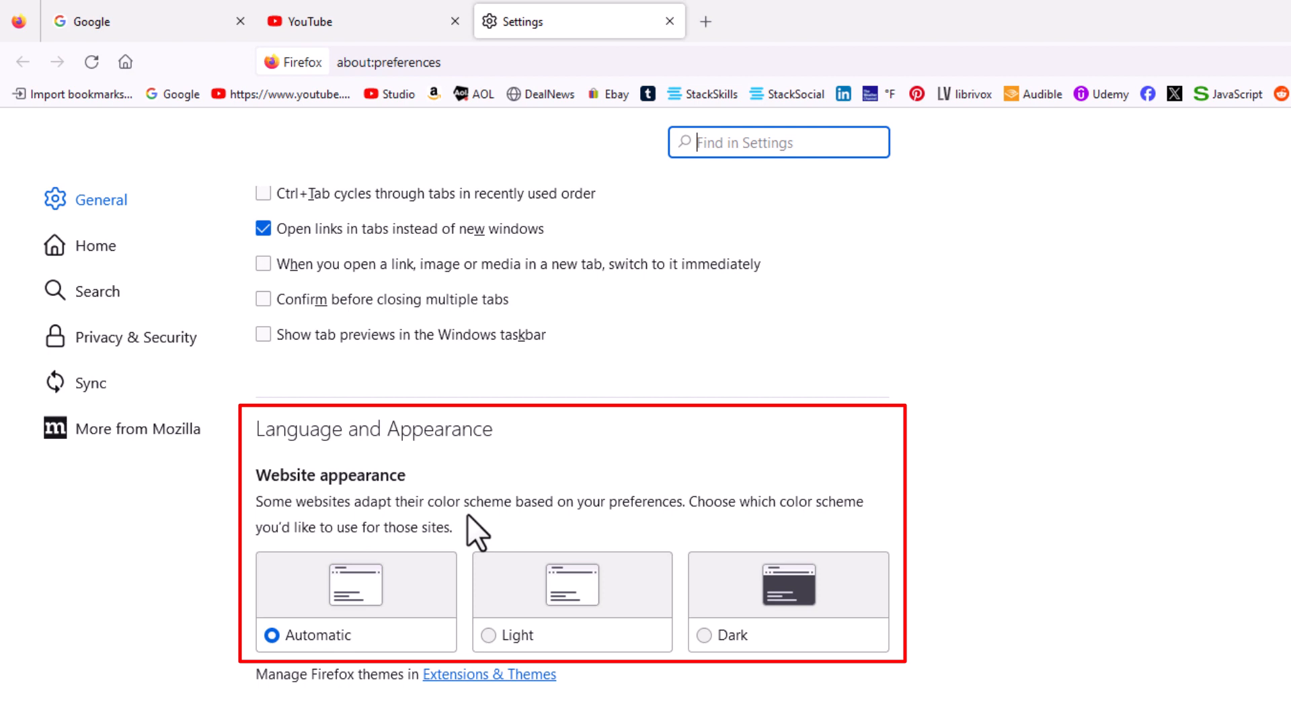
pyautogui.moveTo(690, 532)
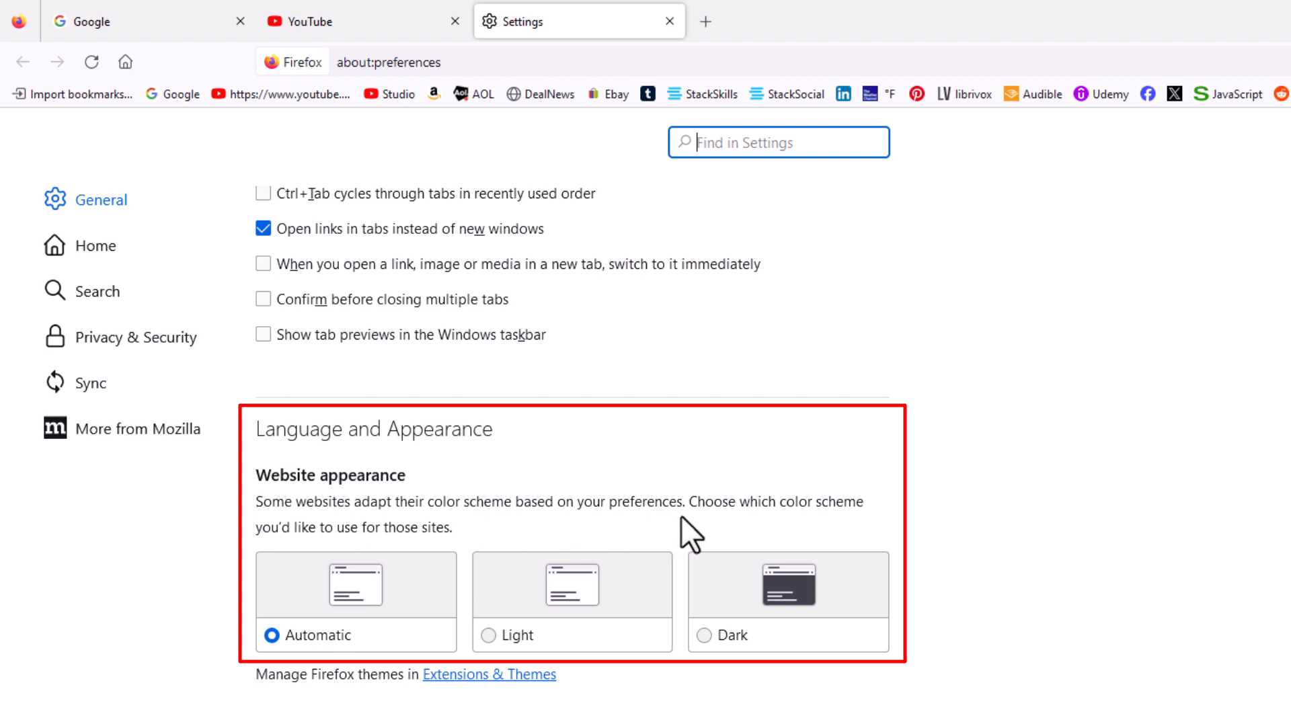
pyautogui.moveTo(500, 556)
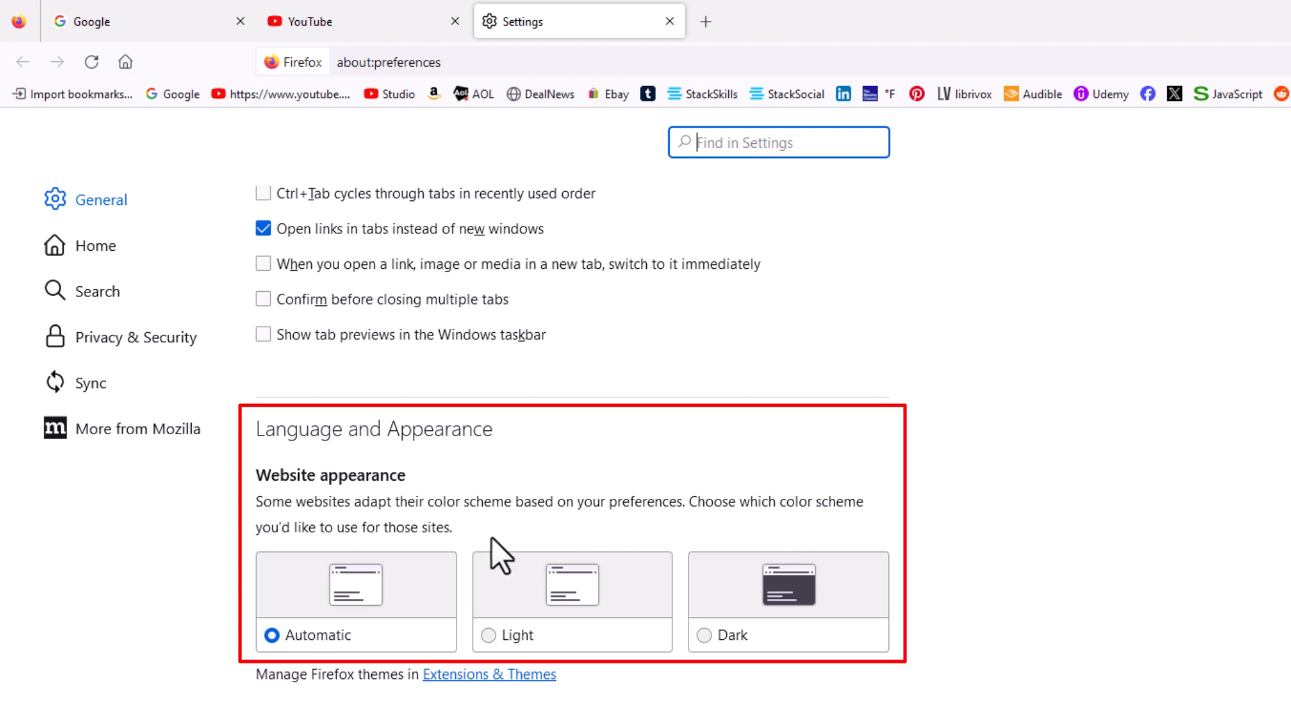
pyautogui.moveTo(458, 558)
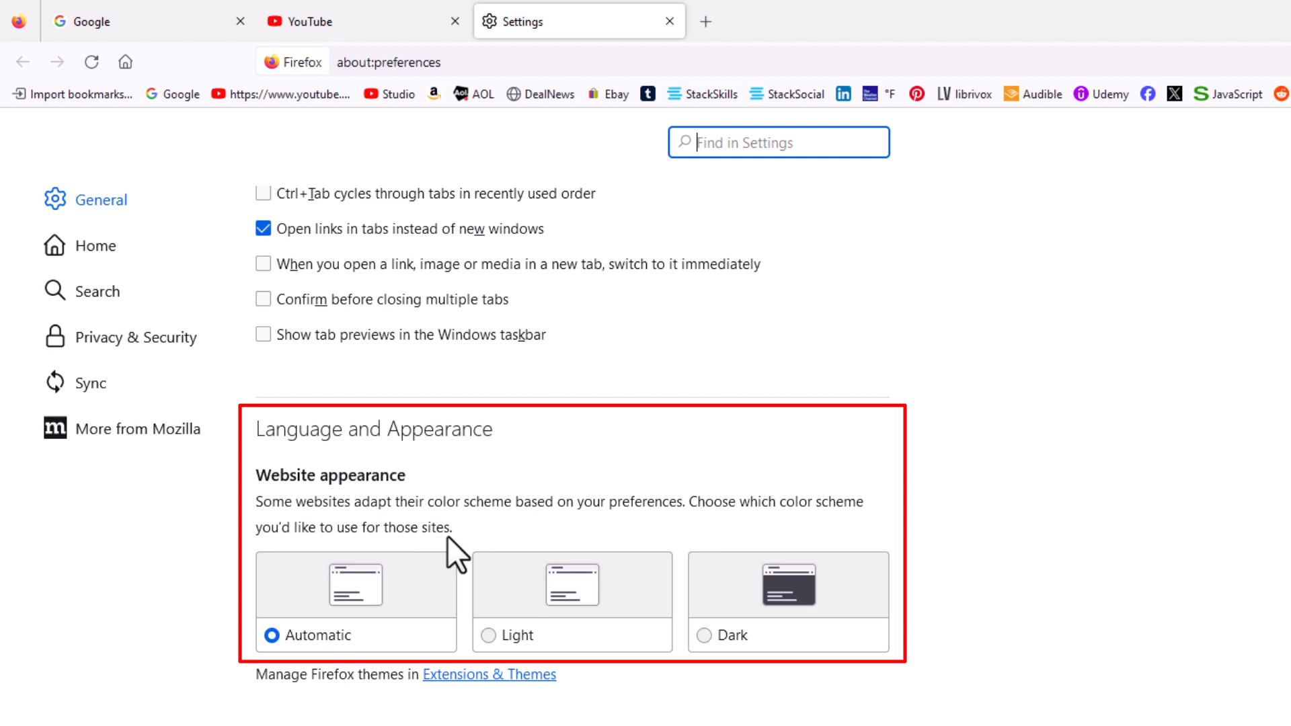
pyautogui.moveTo(354, 677)
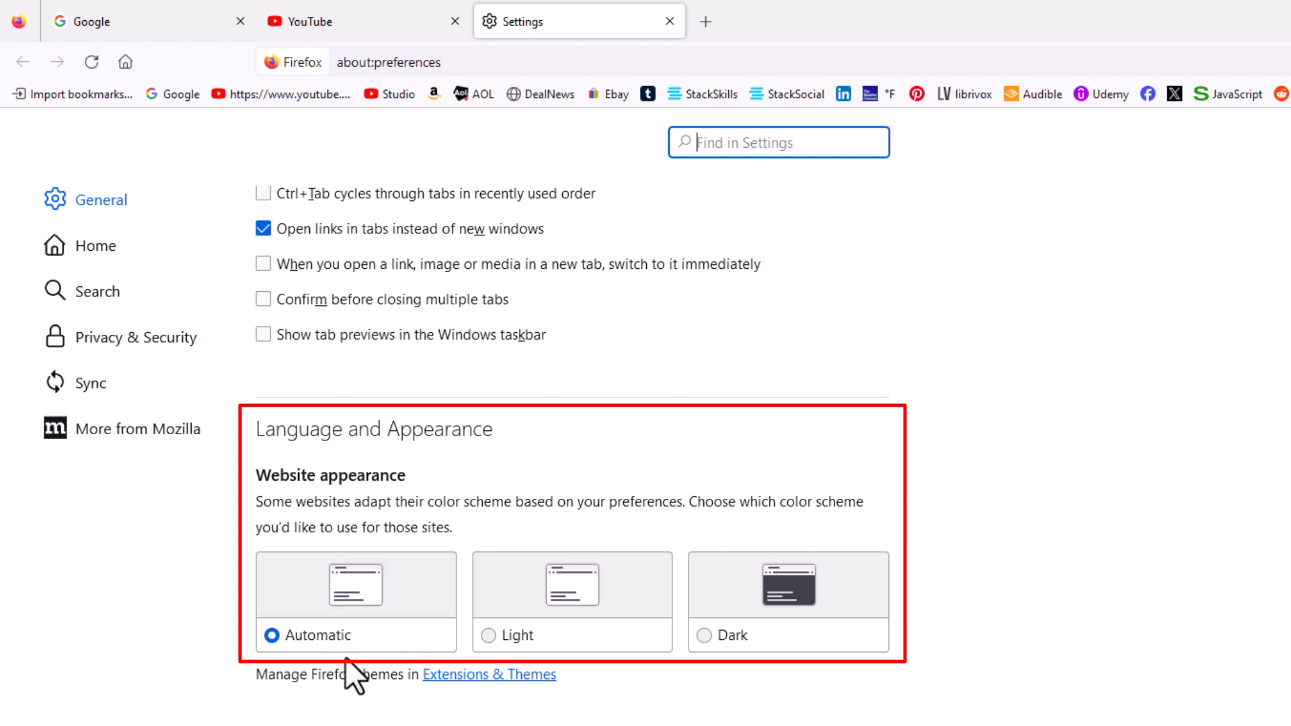
pyautogui.moveTo(748, 676)
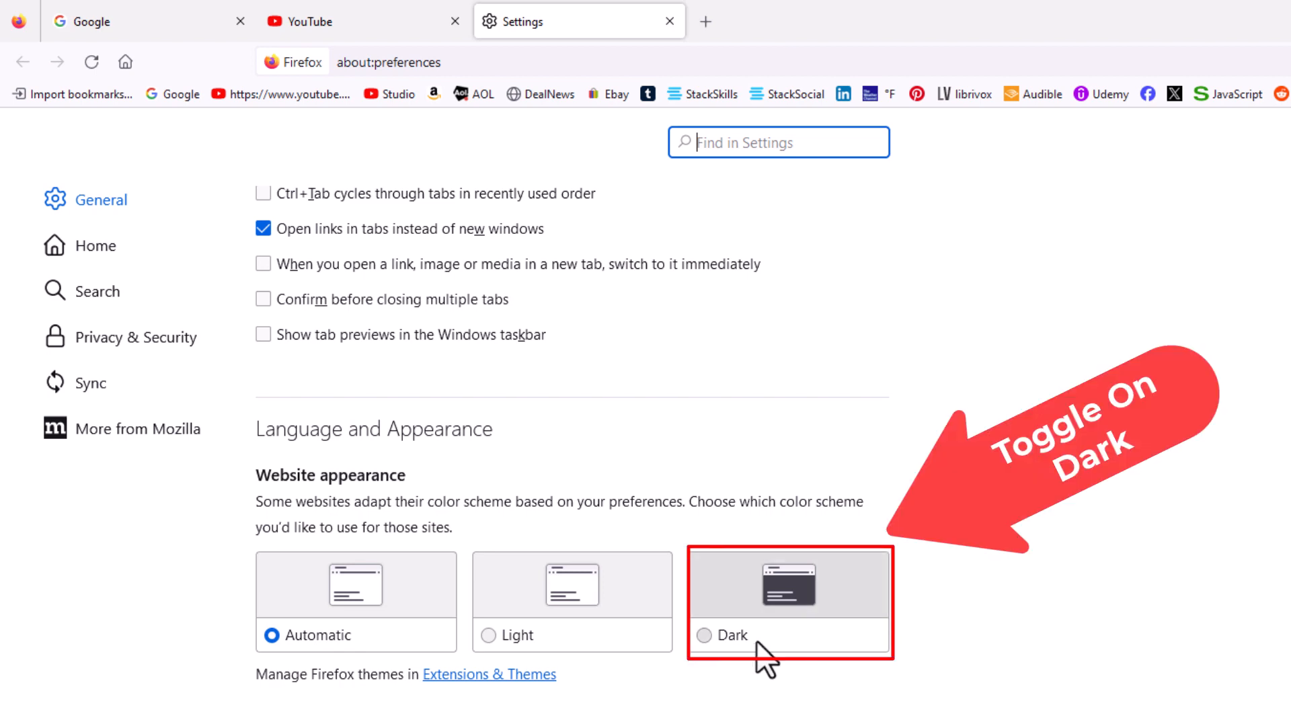
# Set Website appearance to Dark, then switch to the YouTube tab.
pyautogui.click(705, 635)
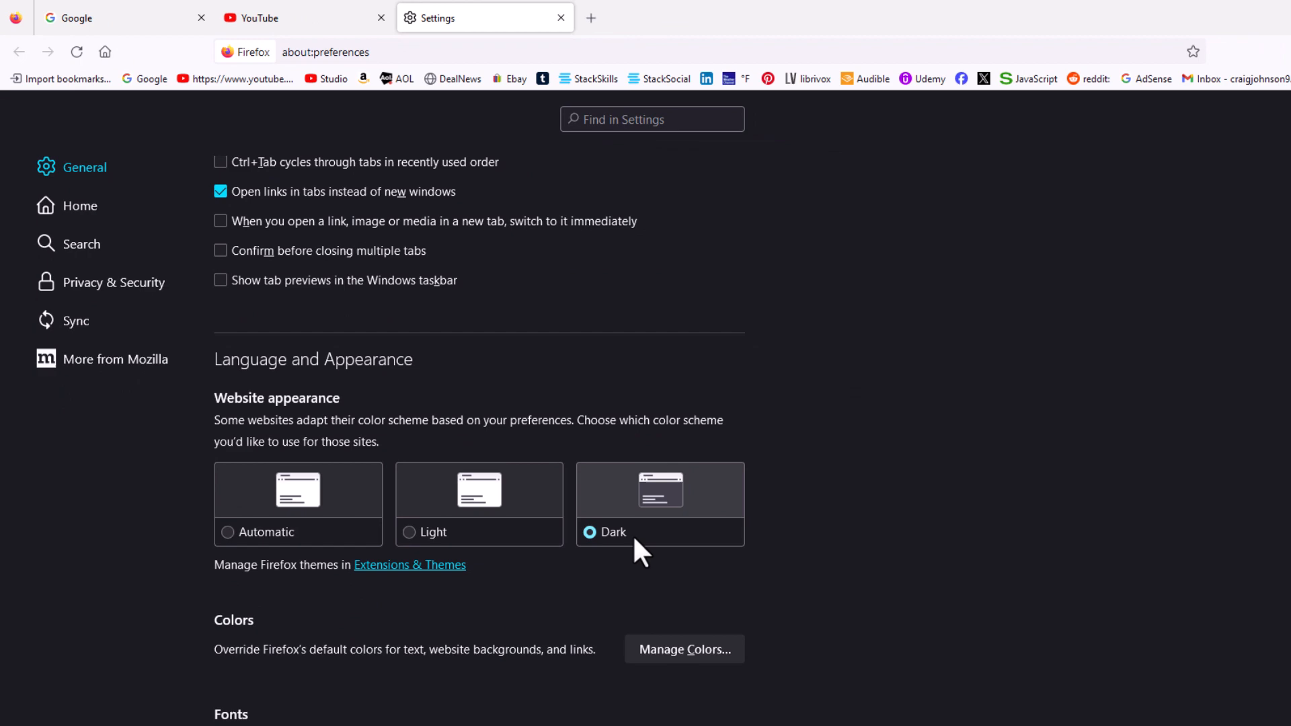
pyautogui.click(1244, 13)
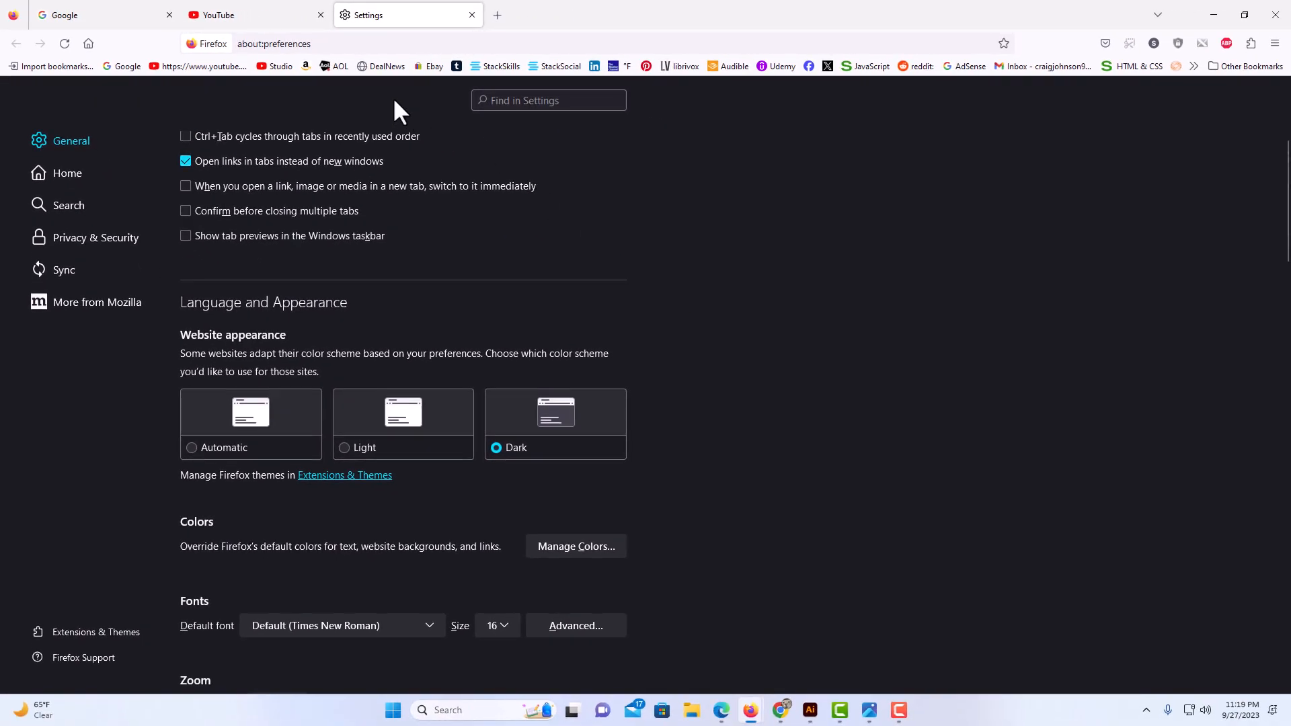
pyautogui.click(239, 15)
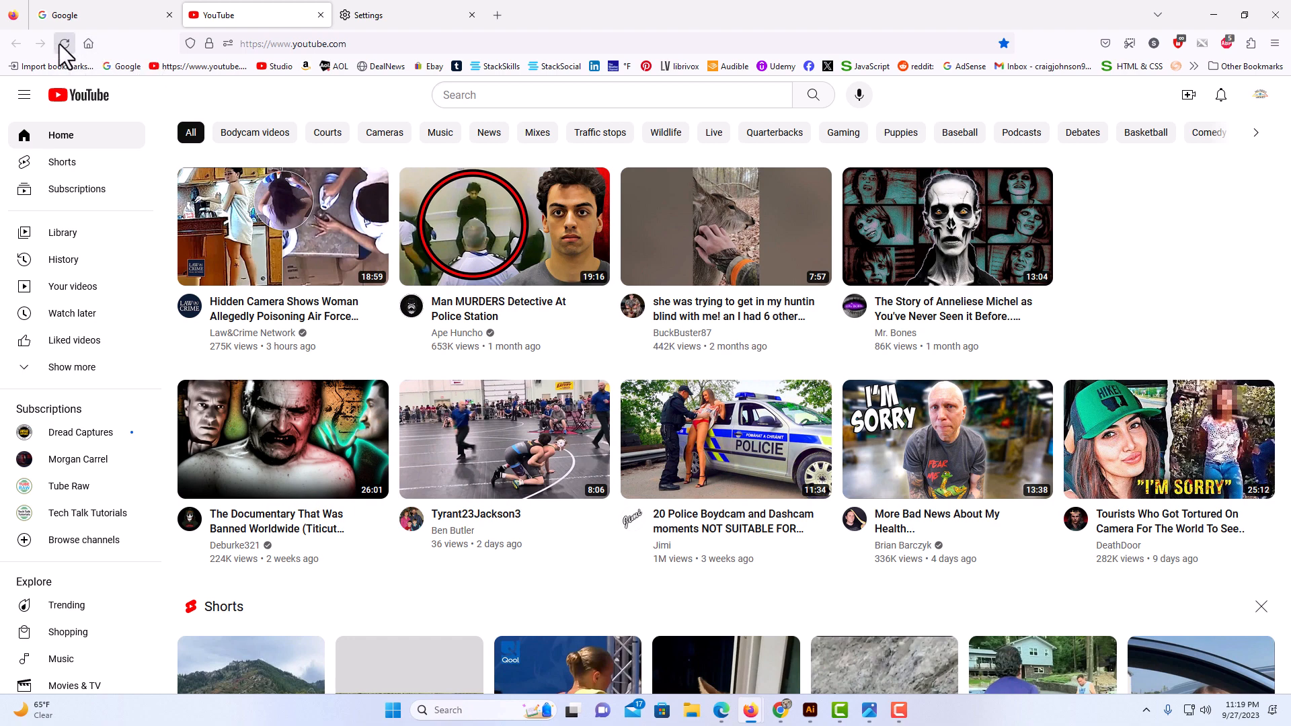
# Reload YouTube so its home page shows dark, then switch to the Google tab.
pyautogui.click(63, 43)
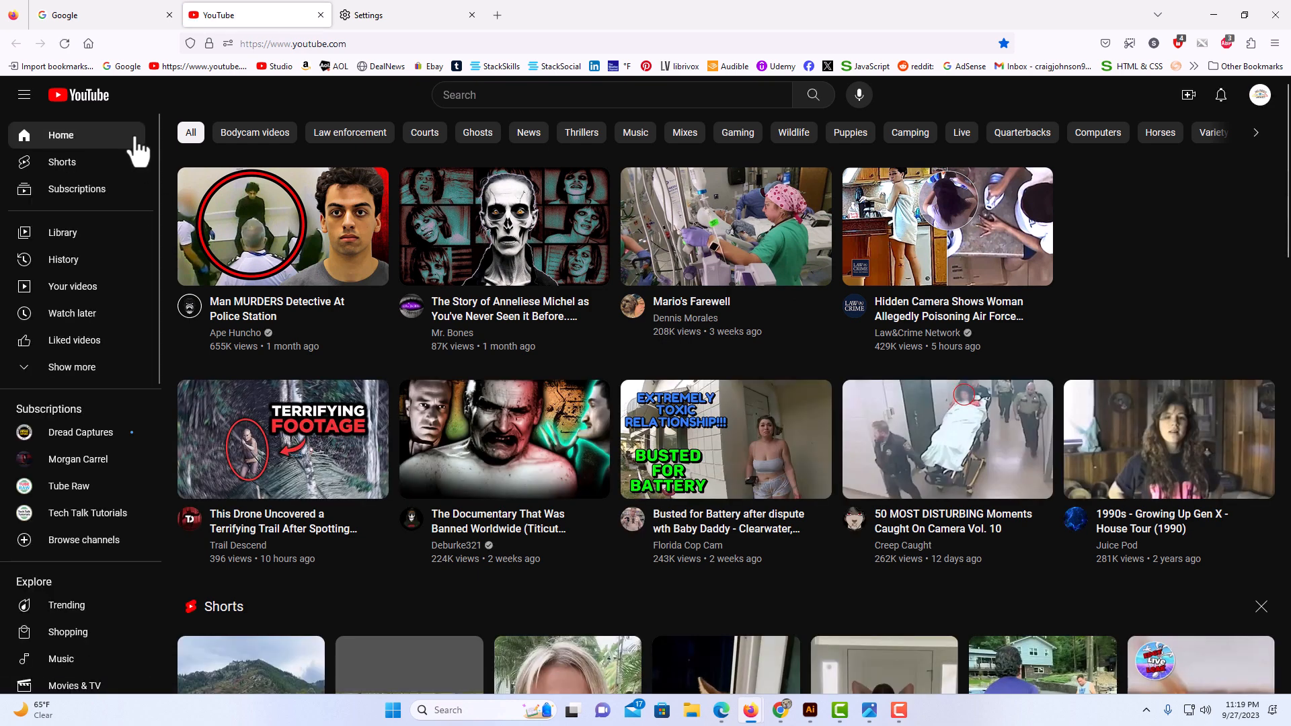
pyautogui.click(103, 14)
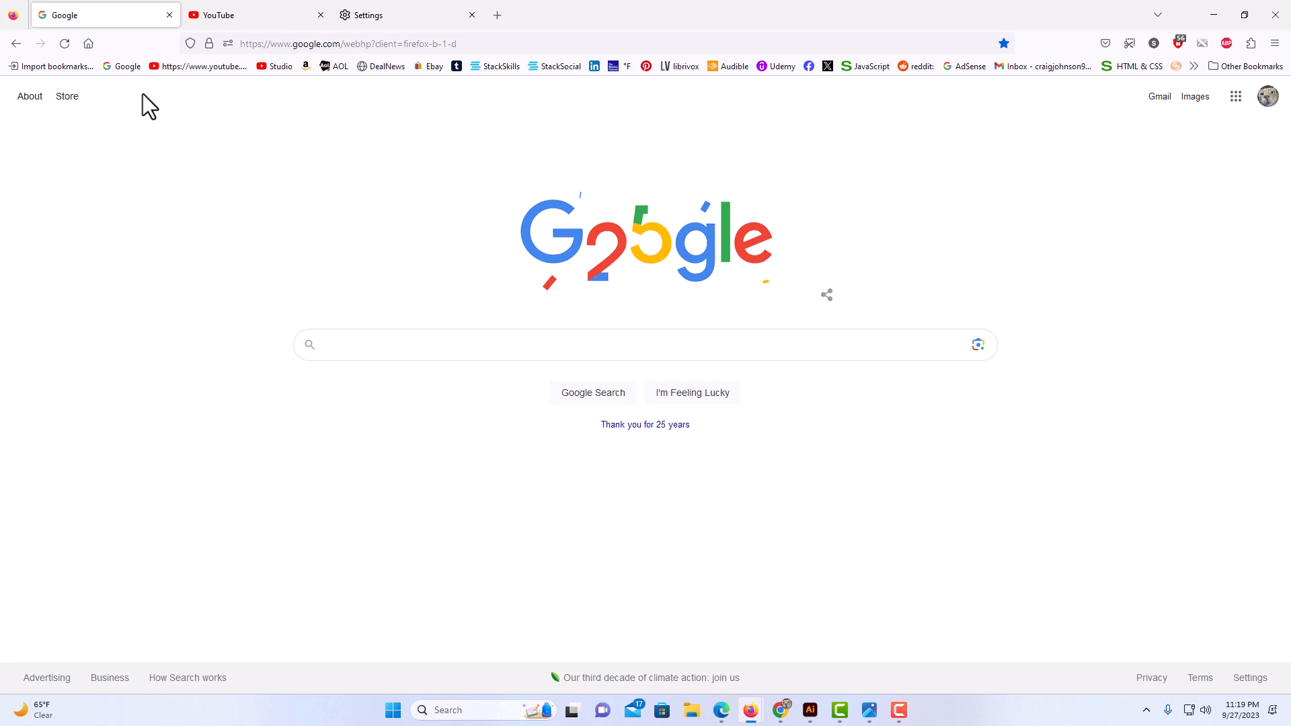
# Reload the Google home page so it appears in dark colours.
pyautogui.click(65, 43)
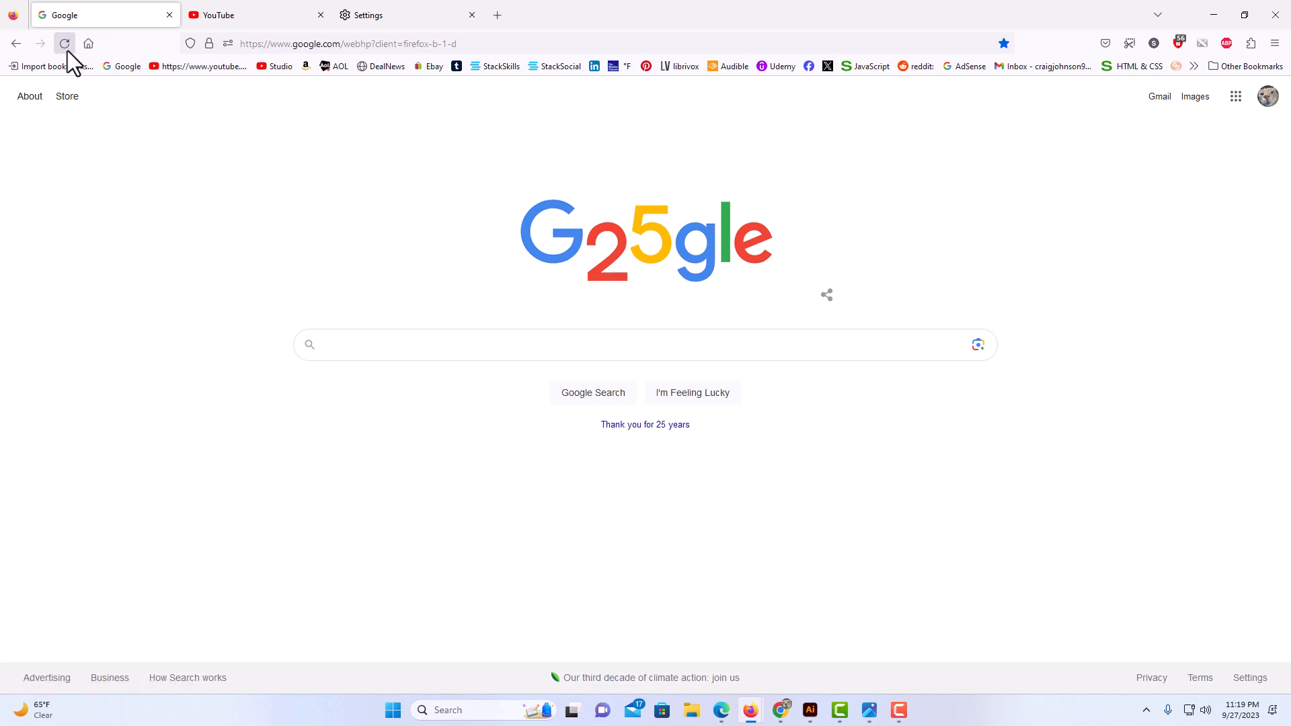
pyautogui.click(64, 43)
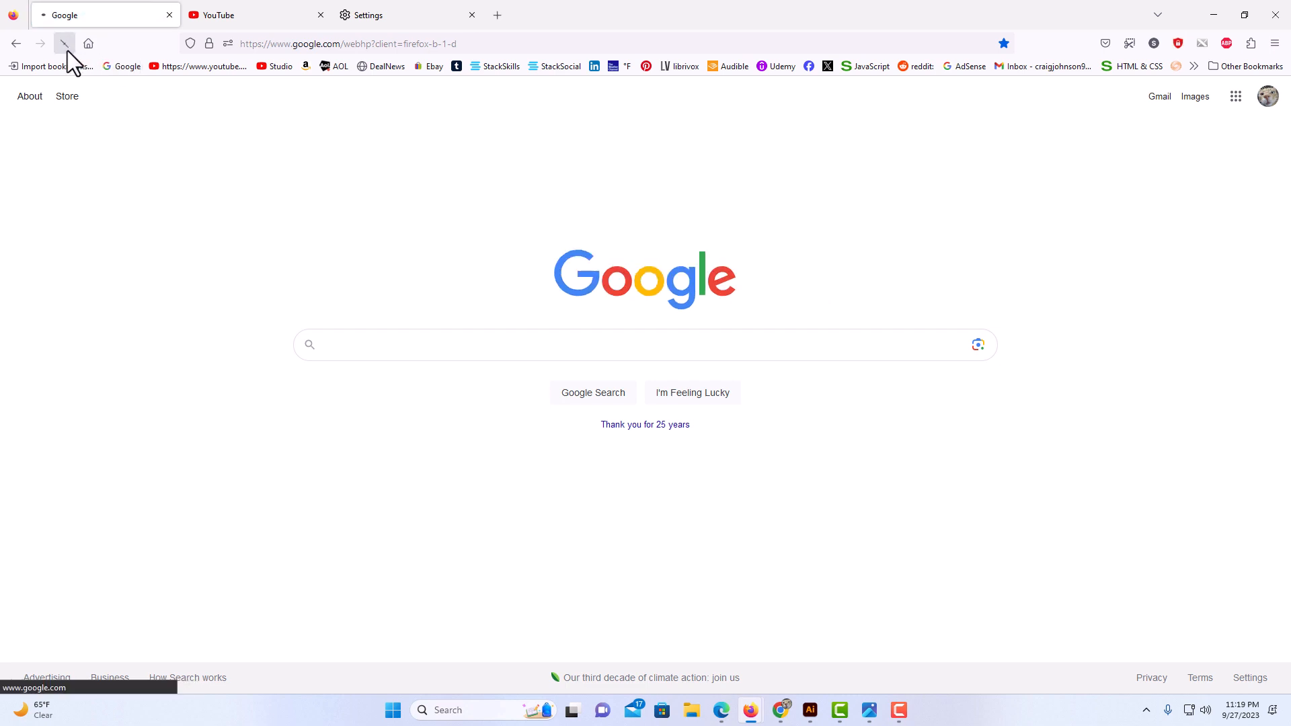
pyautogui.click(65, 43)
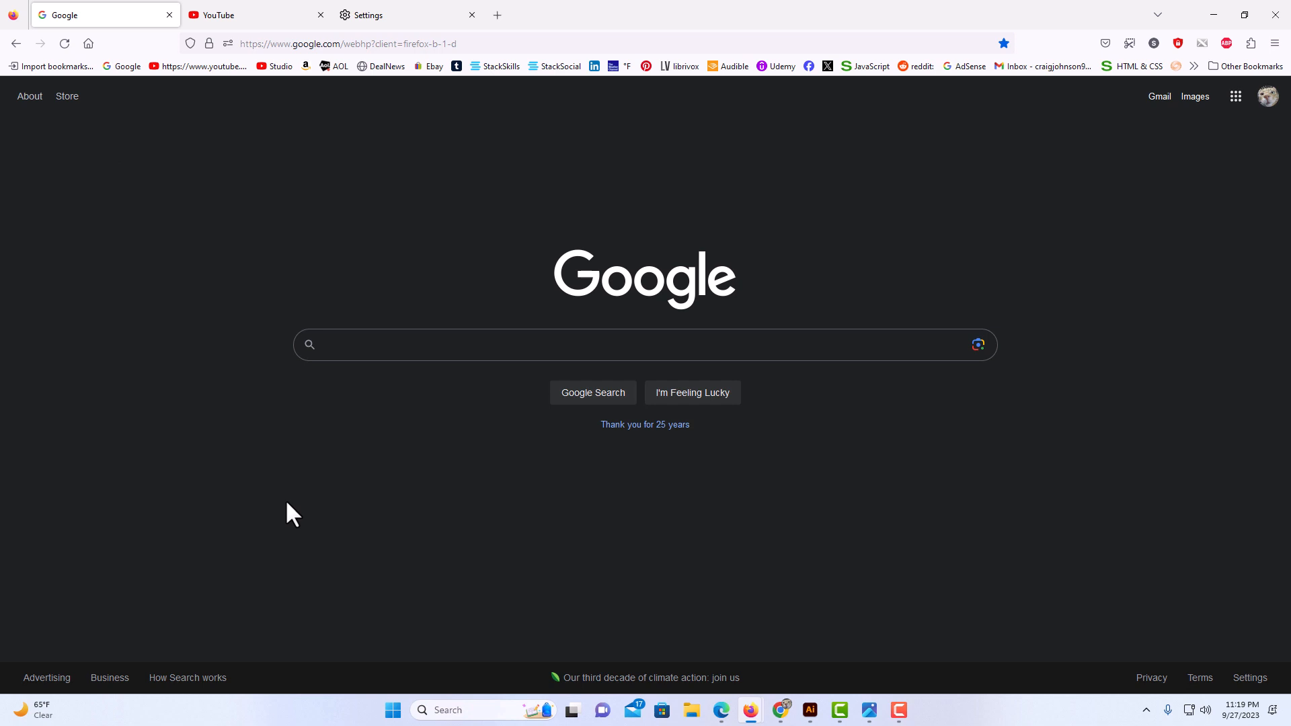